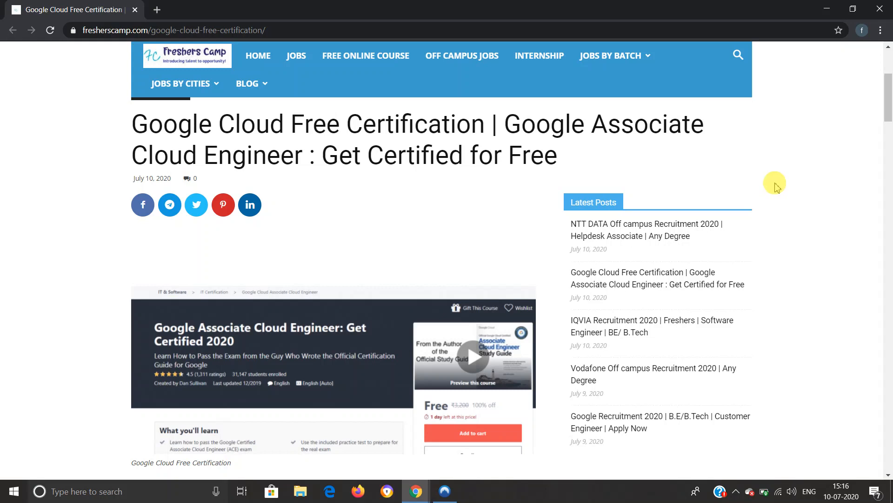
Scroll down the article to the coupon code and copy it
scroll(down, 3)
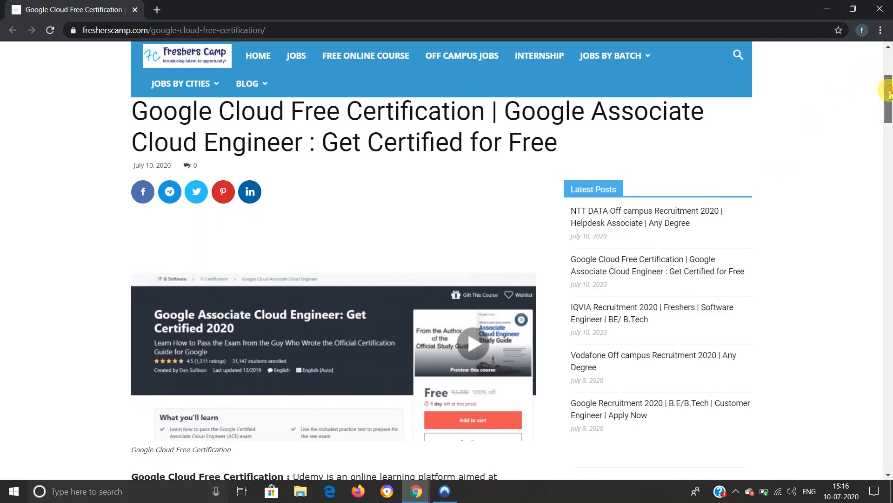
scroll(down, 3)
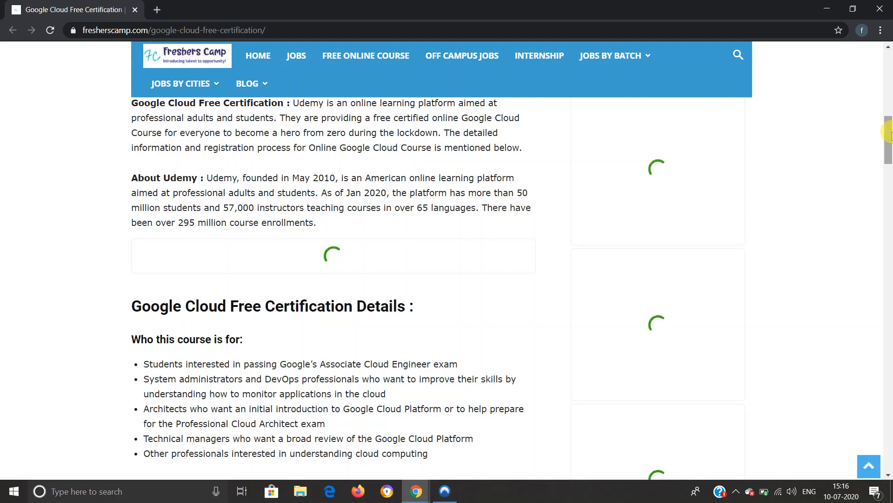
scroll(down, 3)
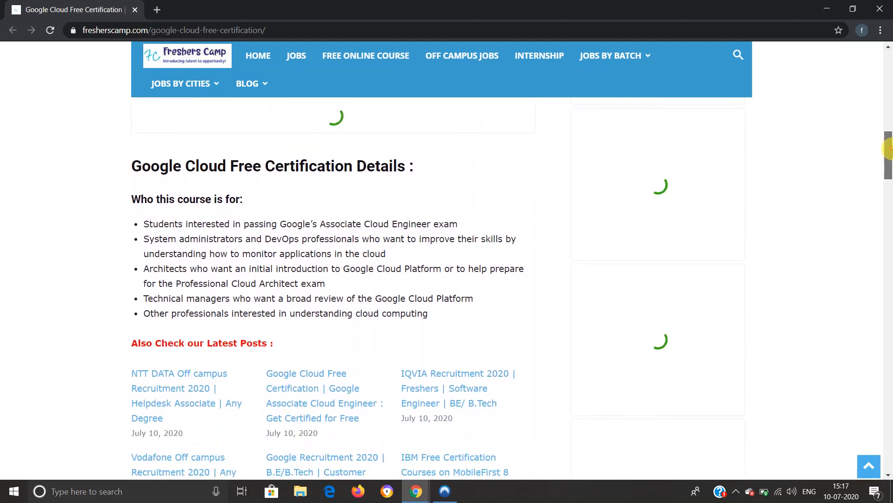
scroll(down, 3)
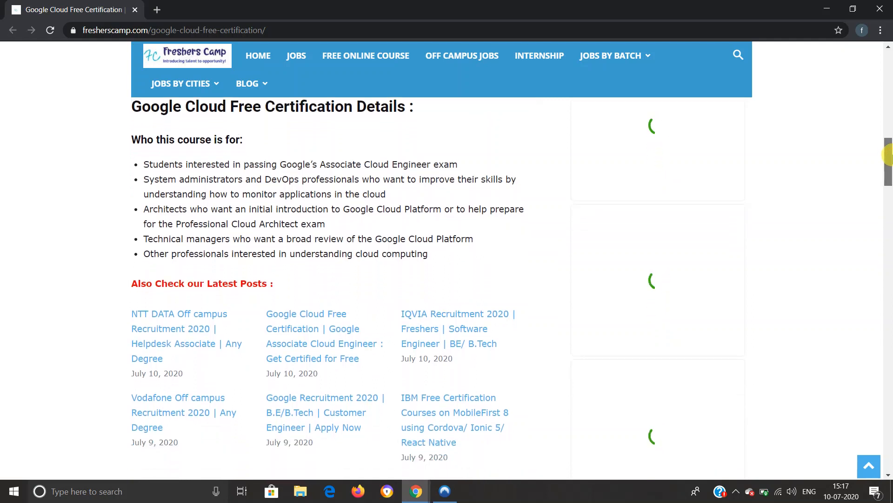
scroll(down, 3)
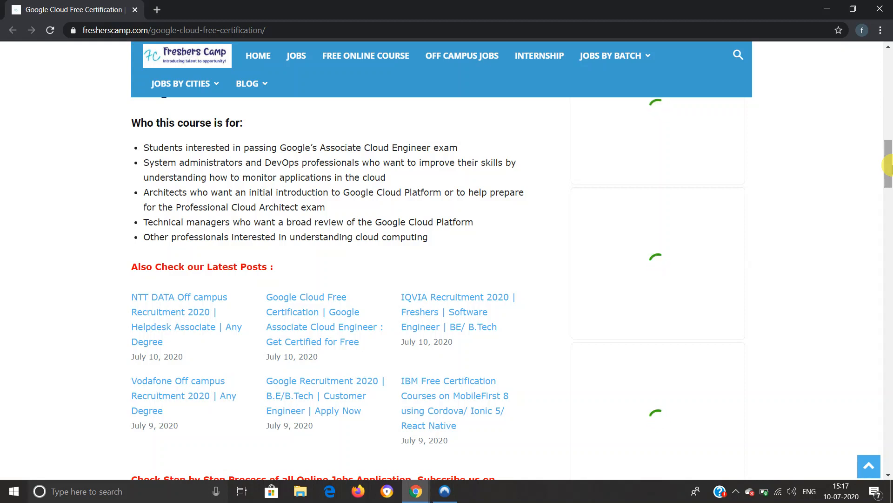
scroll(down, 3)
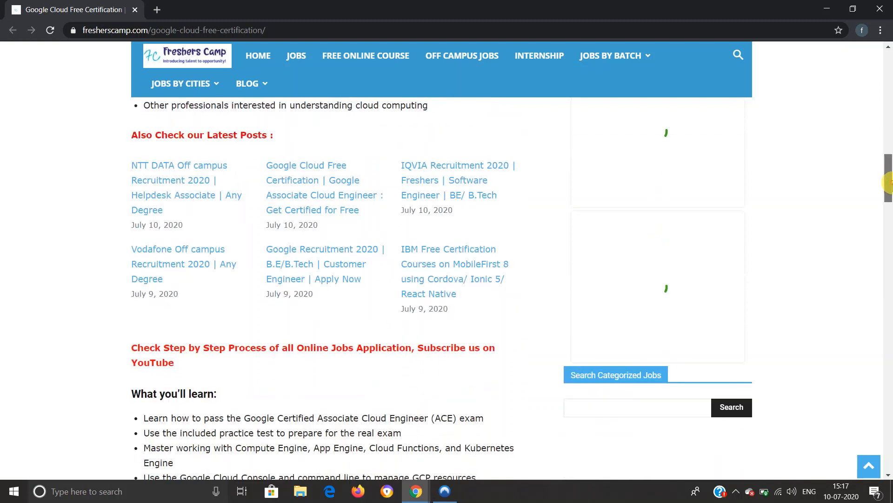
scroll(down, 3)
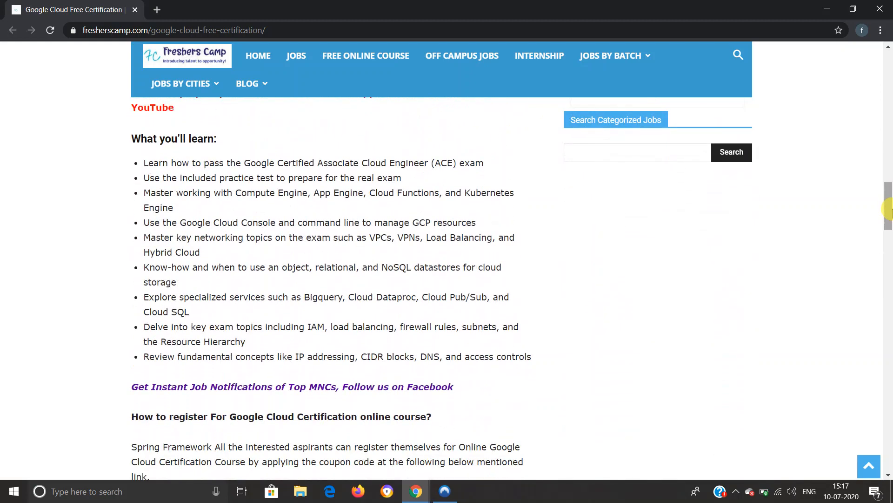
scroll(down, 3)
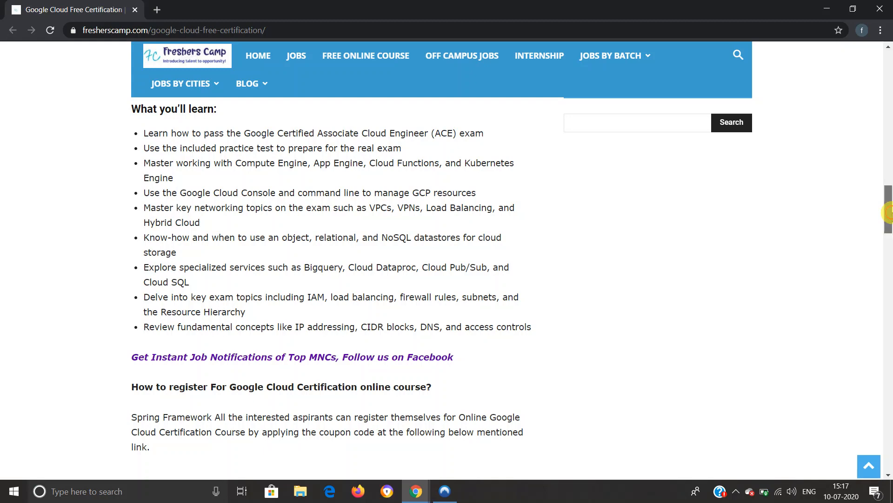
scroll(down, 3)
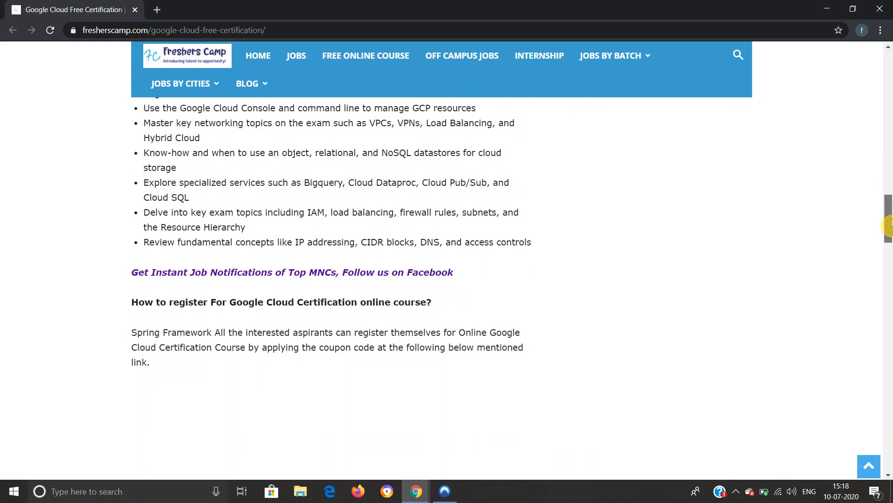
scroll(down, 3)
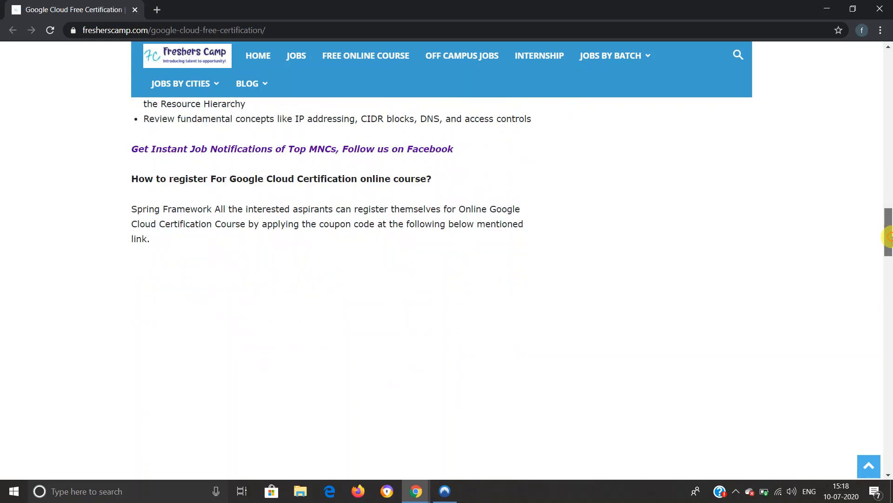
scroll(down, 3)
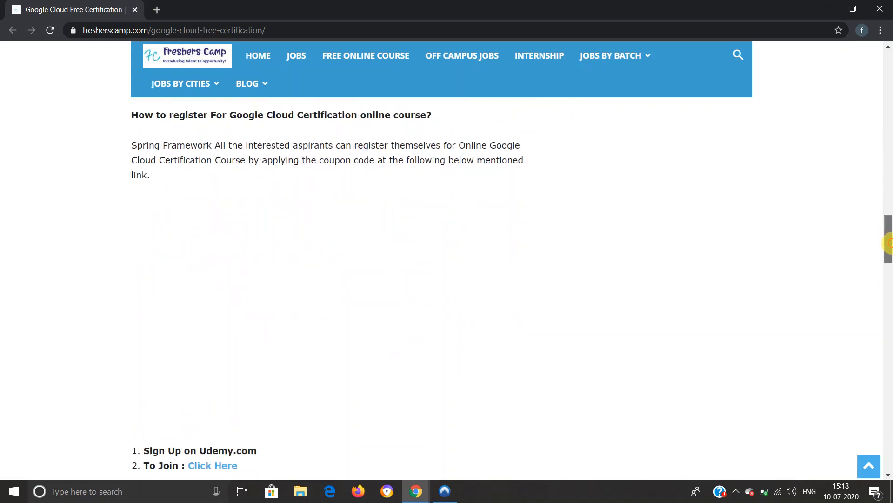
scroll(down, 3)
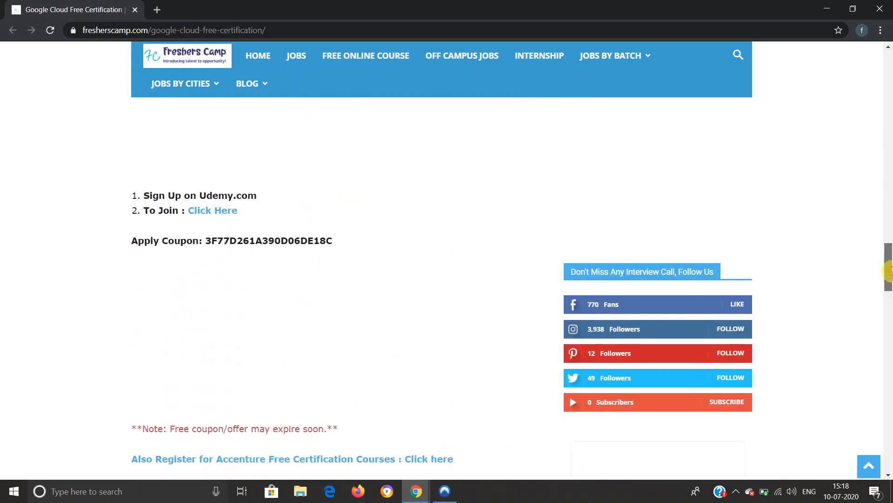
scroll(down, 3)
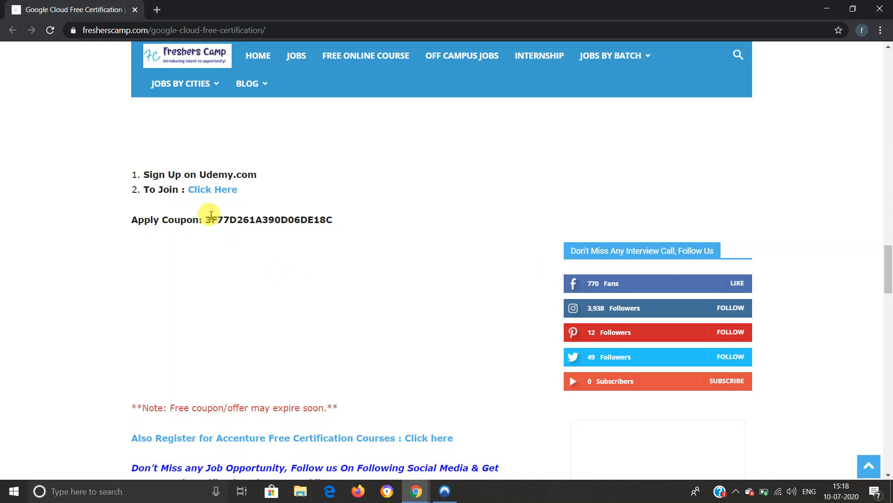
drag(207, 220, 332, 220)
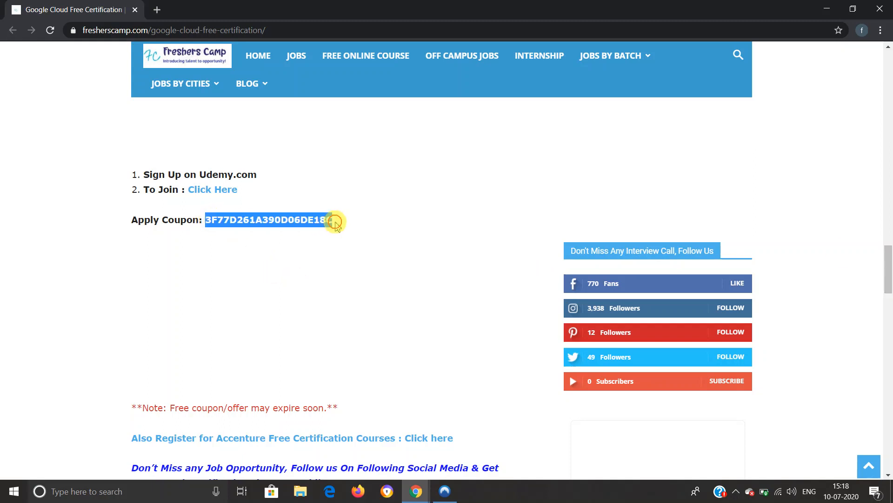
mouse_move(389, 197)
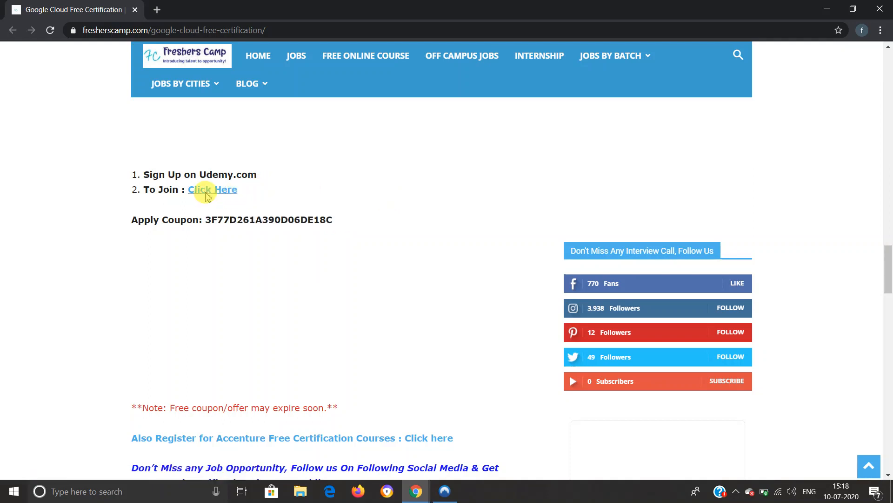
Follow the 'Click Here' join link to the Udemy Google Associate Cloud Engineer course
click(212, 189)
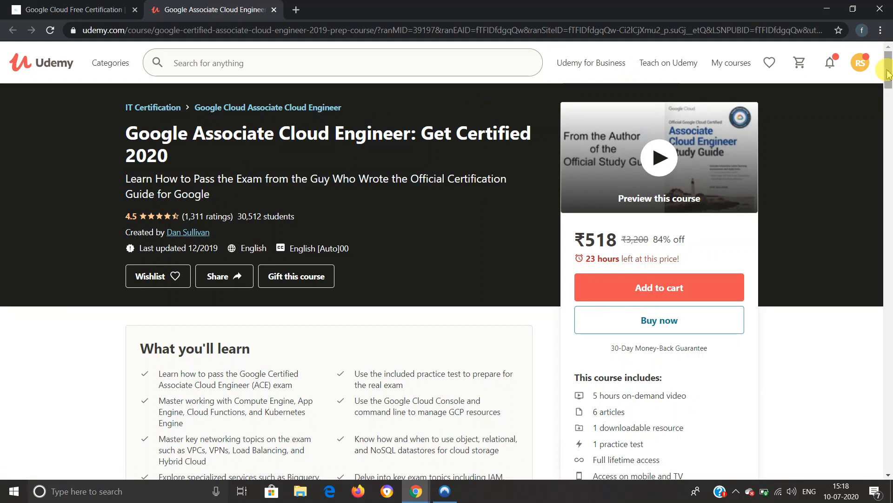
click(860, 62)
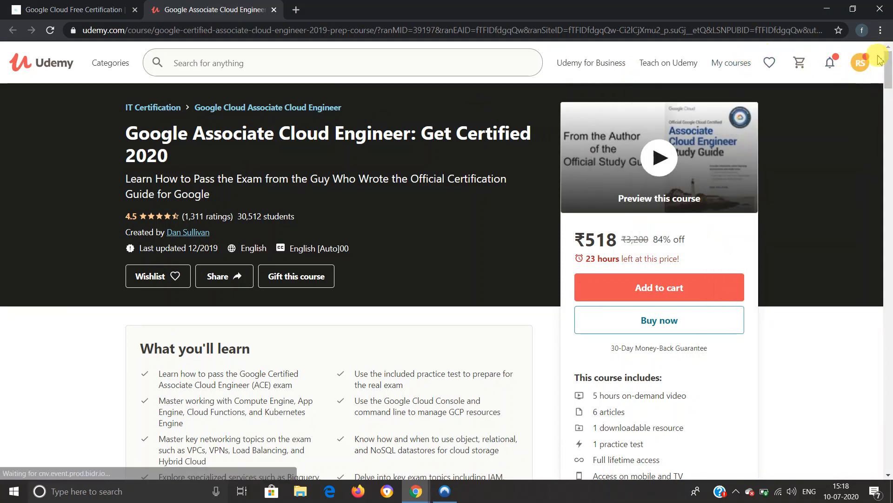
scroll(down, 3)
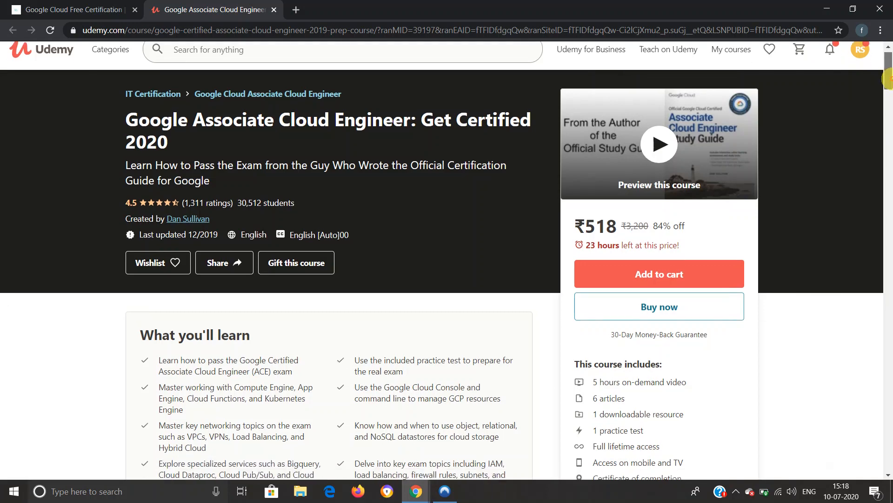
scroll(down, 3)
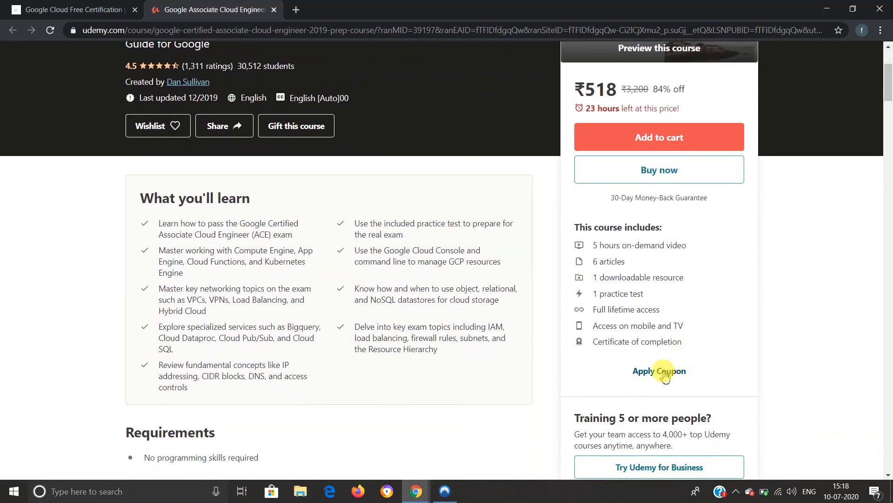
click(658, 371)
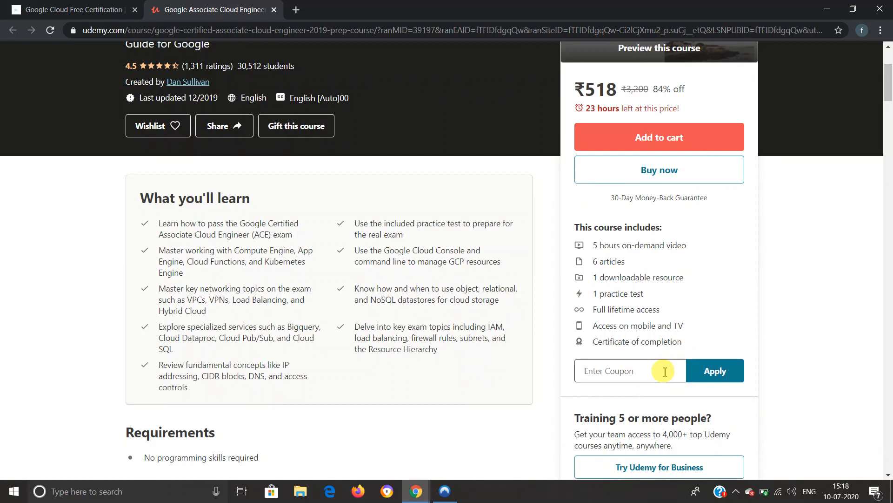
text(3F77D261A390D06DE18C)
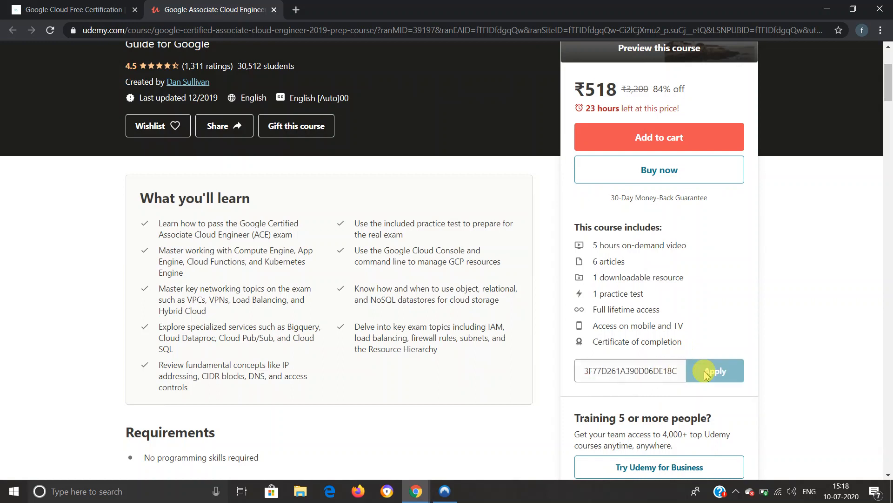
click(715, 372)
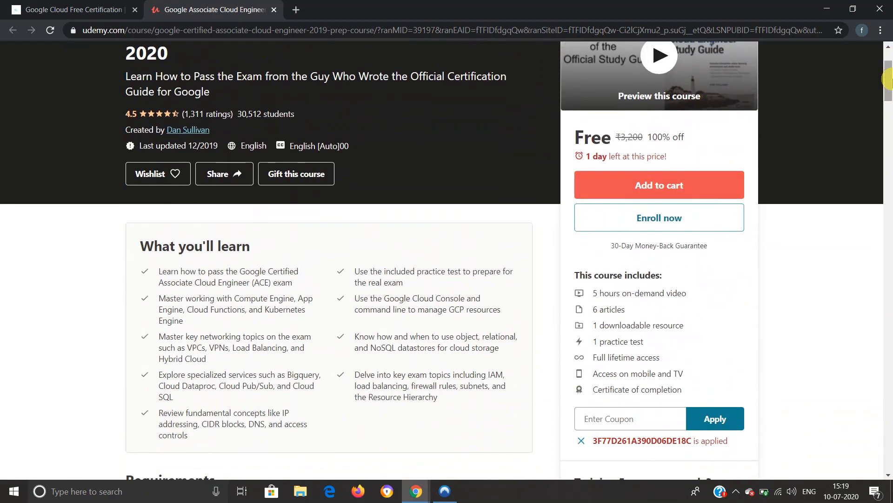
Enroll now and confirm the ₹0 checkout to submit the free enrollment
click(659, 217)
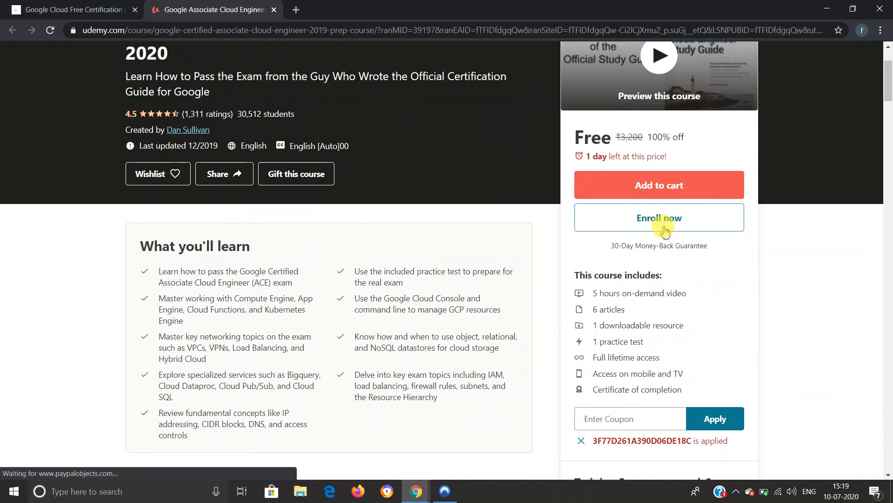
click(659, 218)
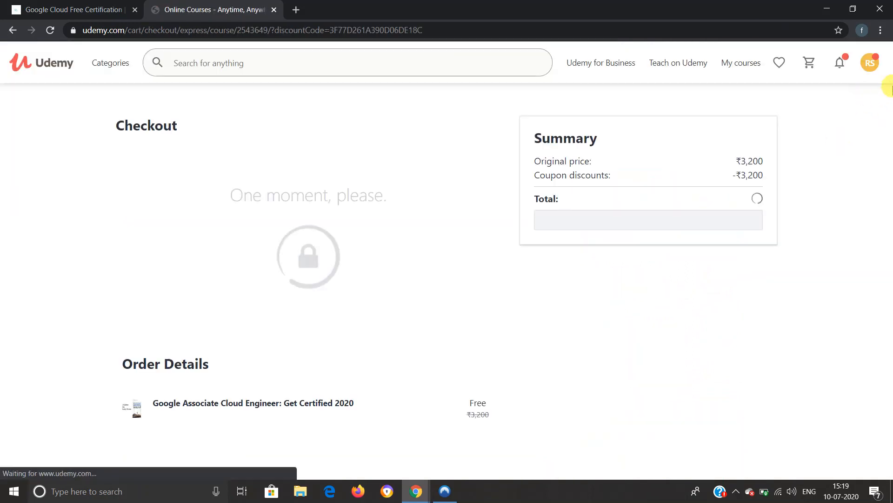
mouse_move(649, 194)
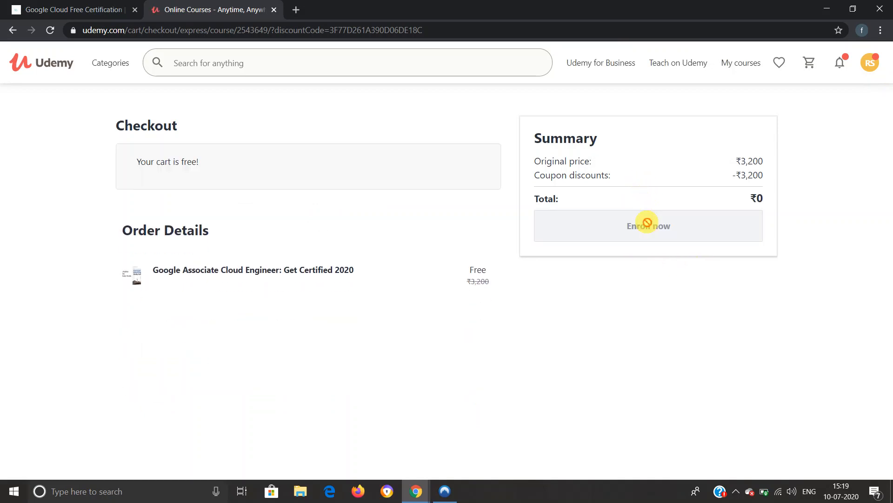
click(647, 226)
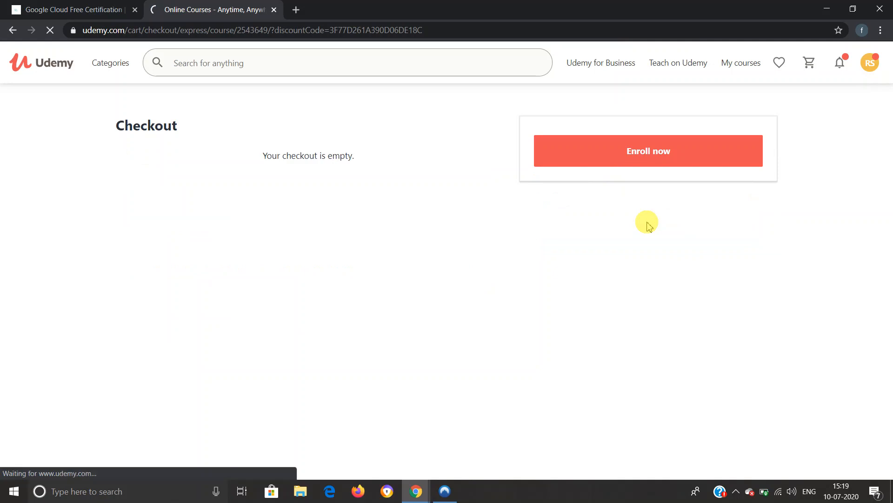
click(648, 151)
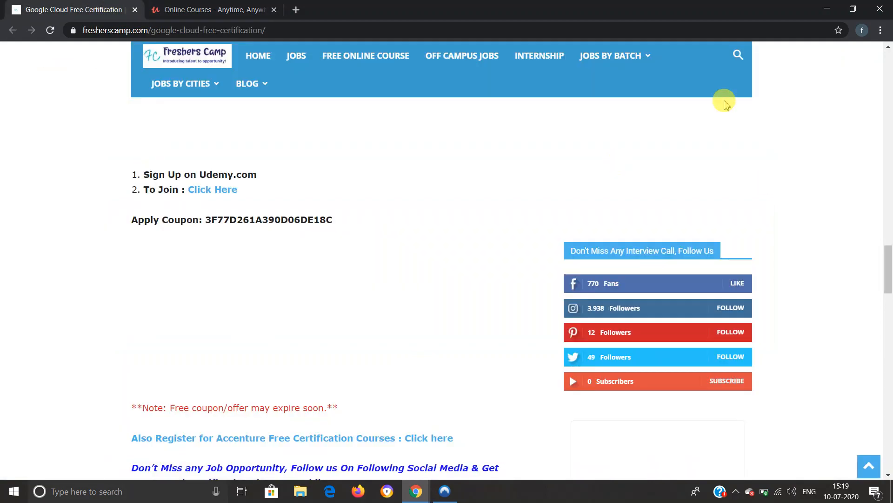
Scroll the Fresherscamp article back to its title and the Free, 100% off course banner
scroll(down, 3)
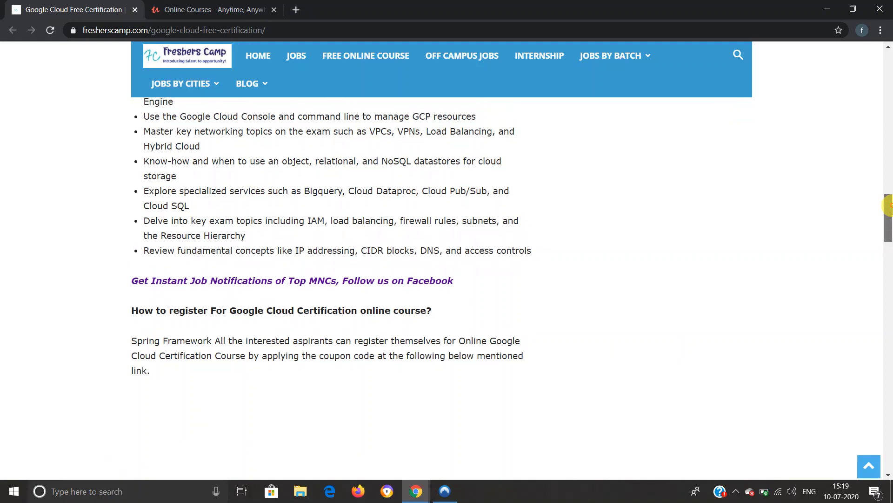
scroll(down, 3)
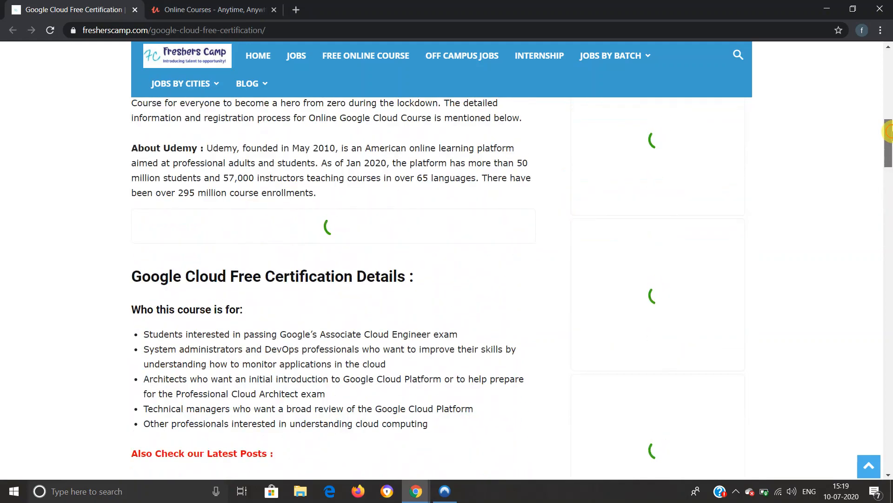
scroll(up, 3)
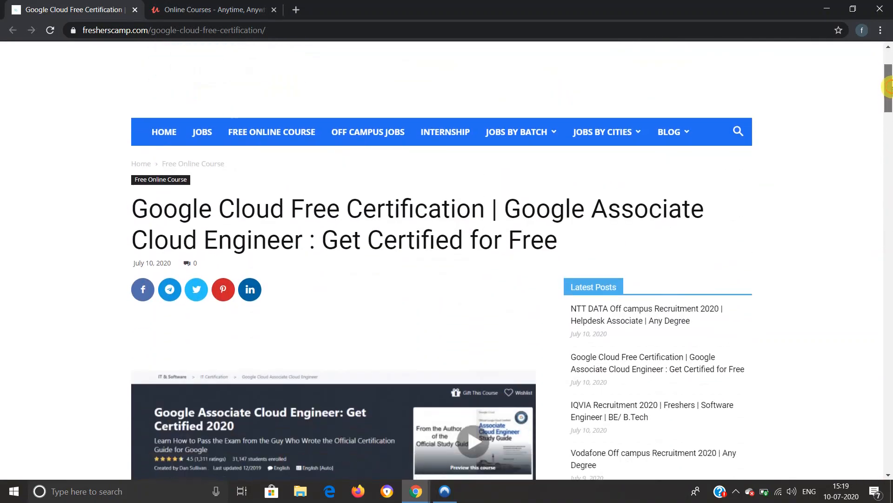
scroll(down, 3)
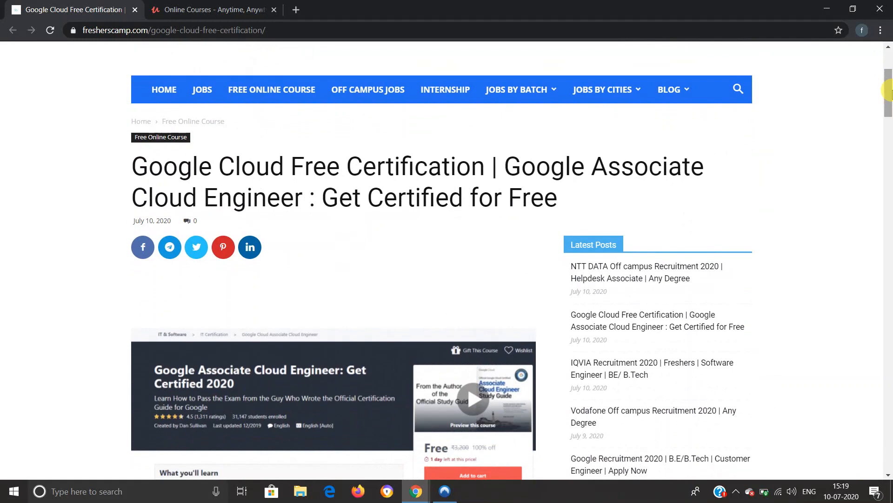